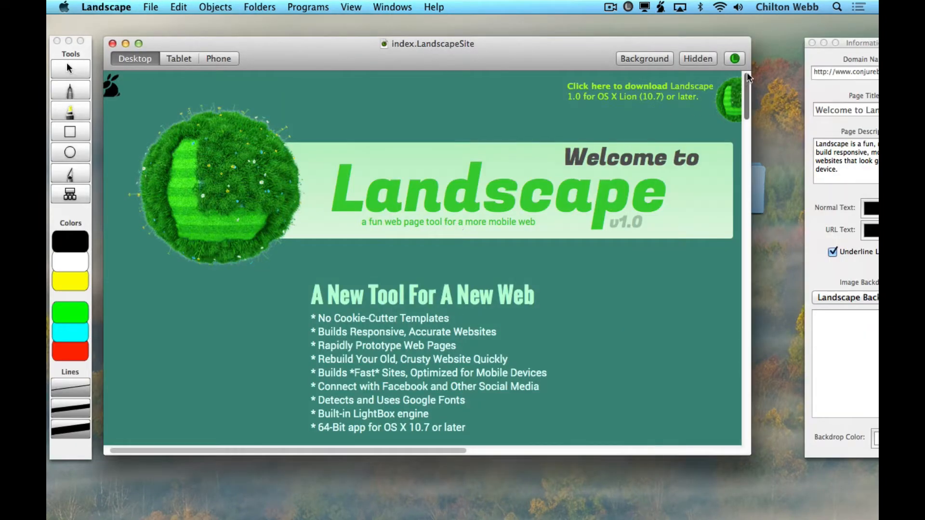
- Enlarge the lake thumbnail into the main photo beside the thumbnail column and deselect it
scroll(down, 3)
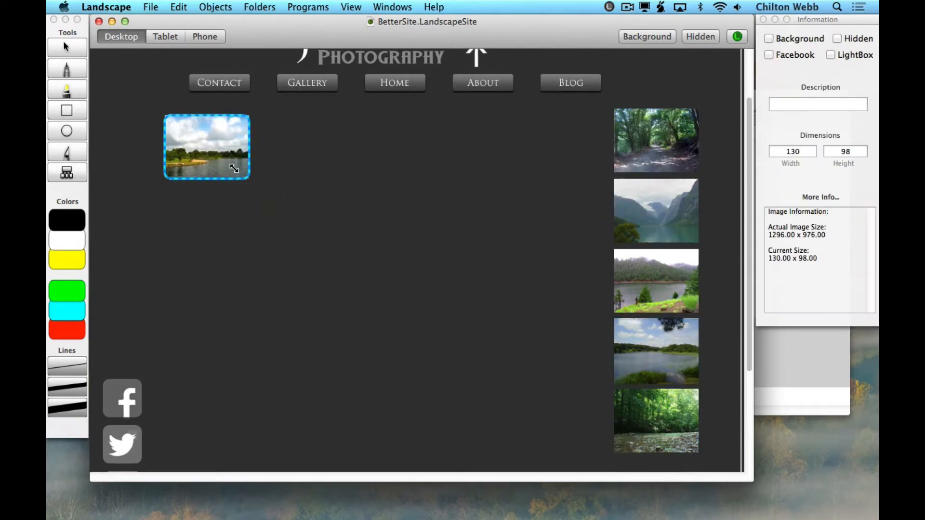
click(737, 36)
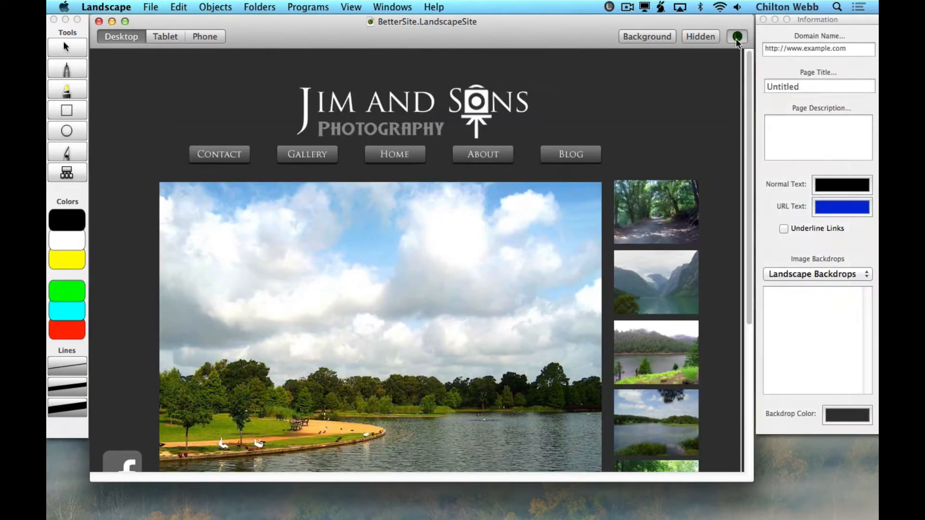
- Preview the site in Safari and browse the road, mountain lake and misty lake photos in the lightbox
click(736, 37)
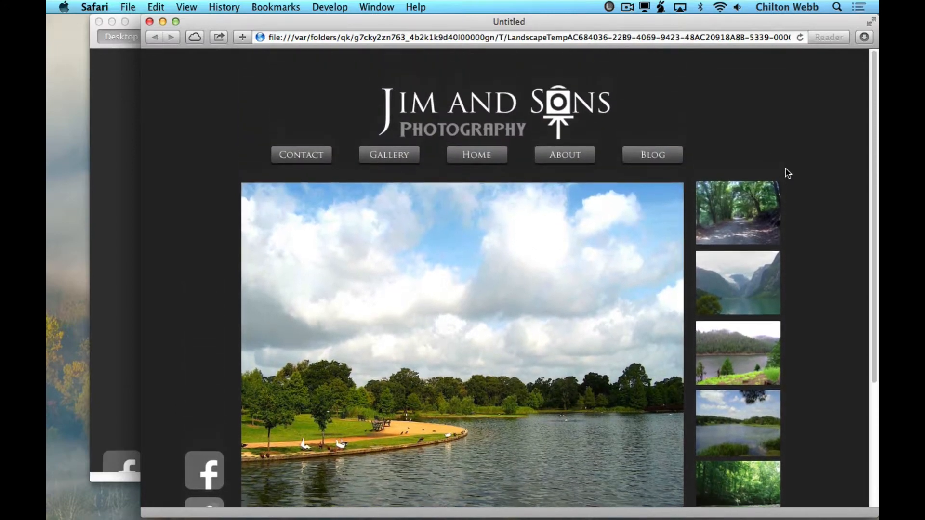
click(737, 212)
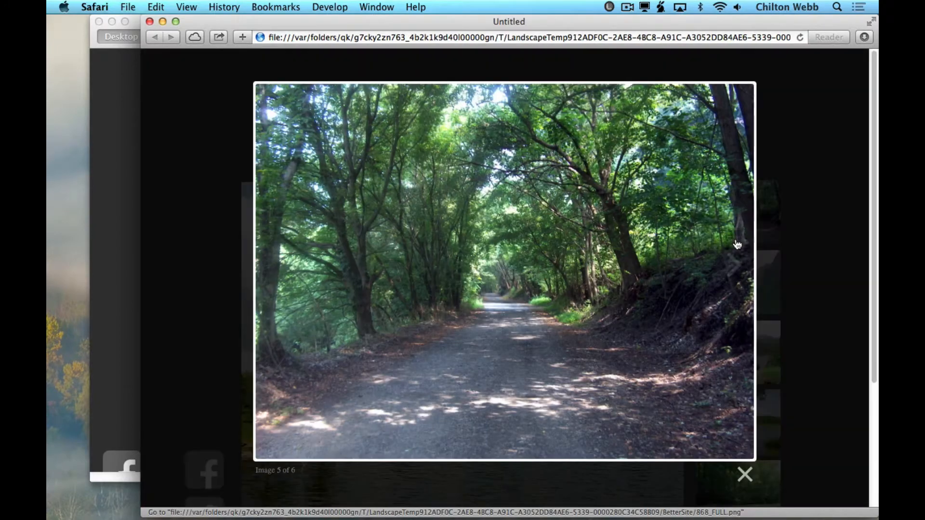
click(734, 266)
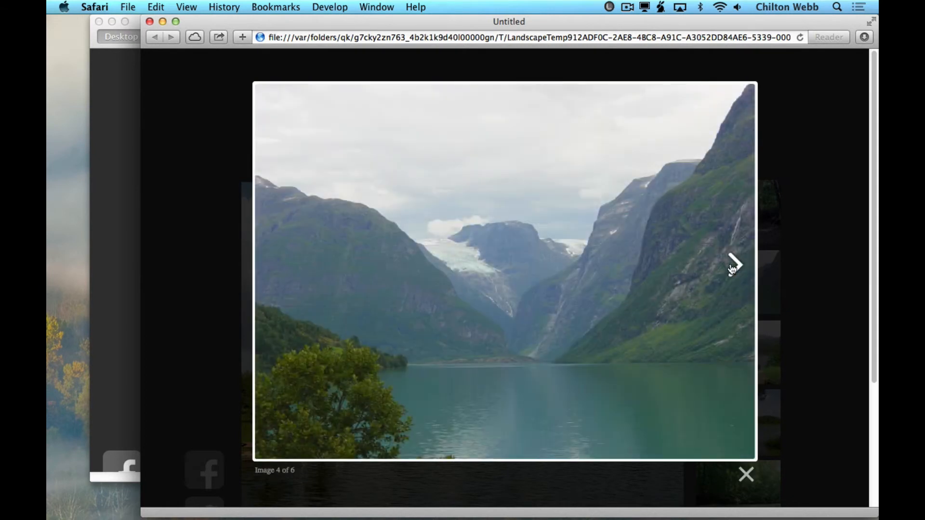
click(746, 474)
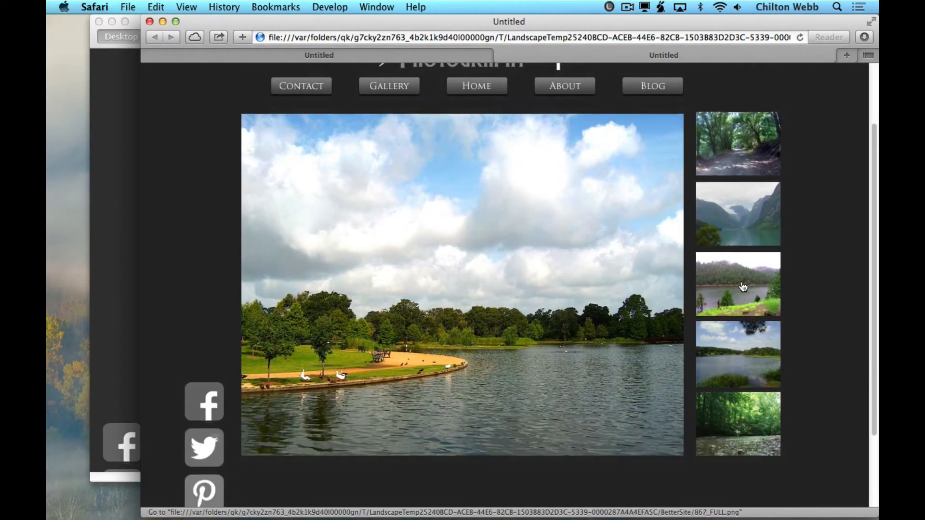
click(737, 284)
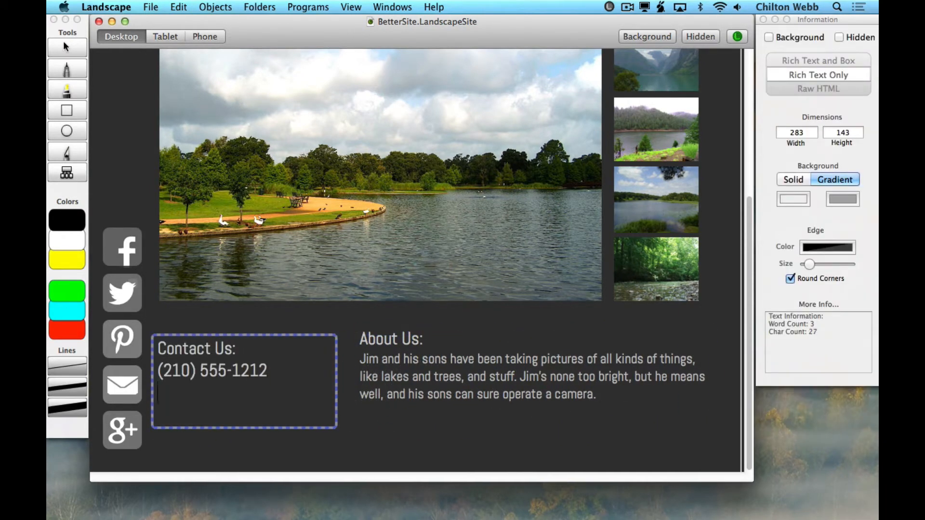
text(lkajsdfk@lskjdfsl.com)
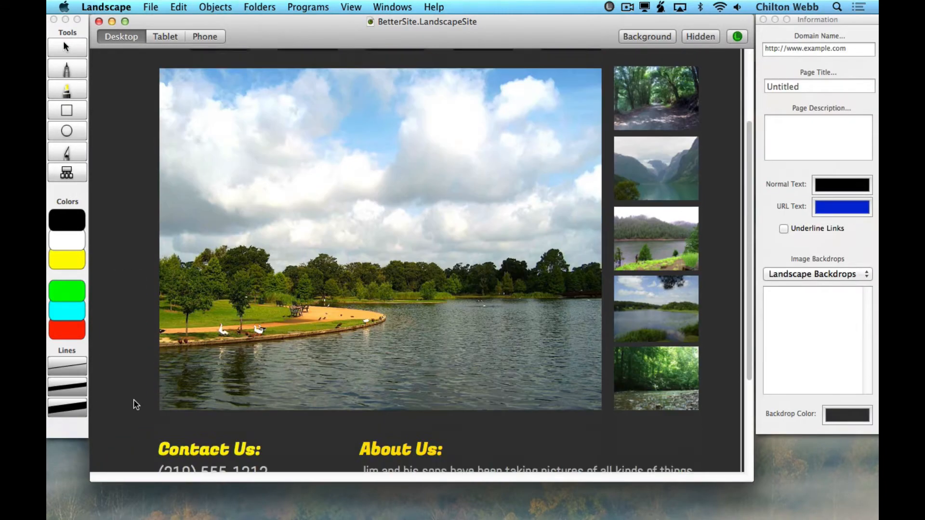
scroll(down, 3)
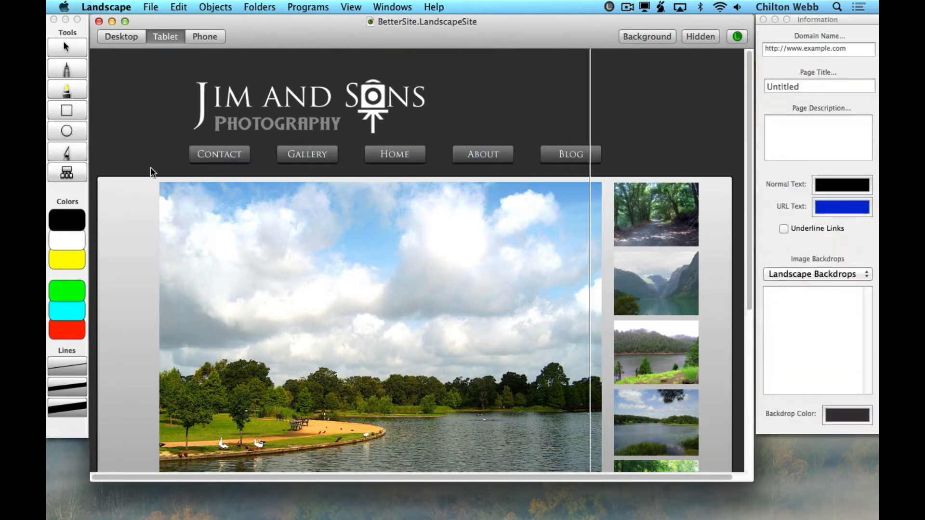
- Fit the gallery and text boxes to the tablet width and move the social icons row beneath the About text
click(354, 295)
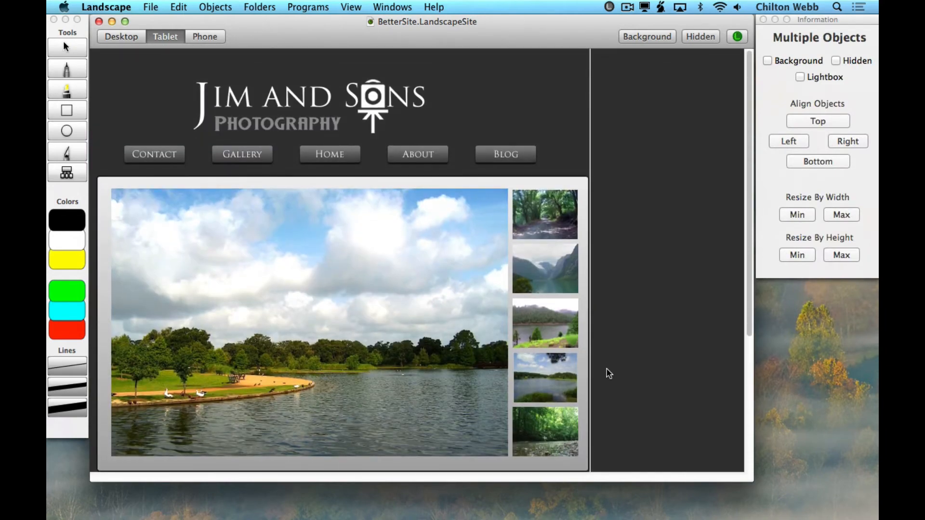
scroll(down, 3)
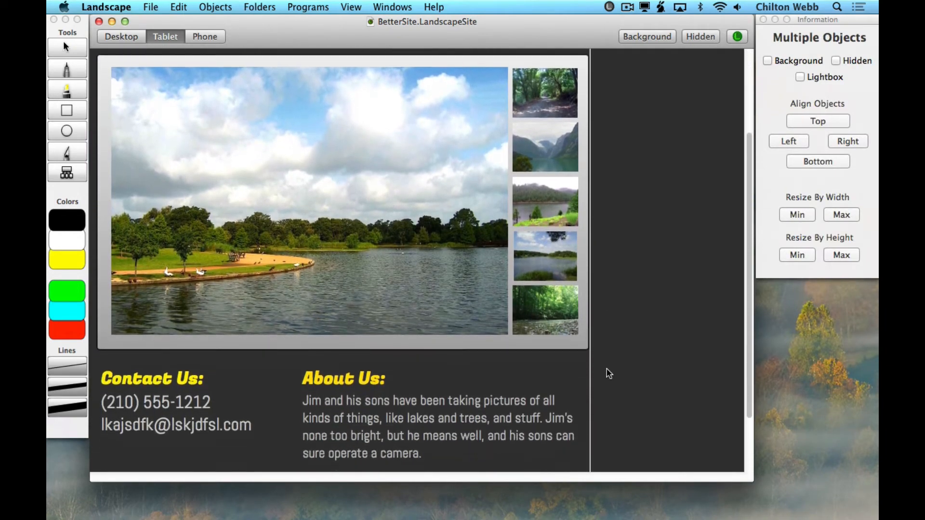
scroll(down, 3)
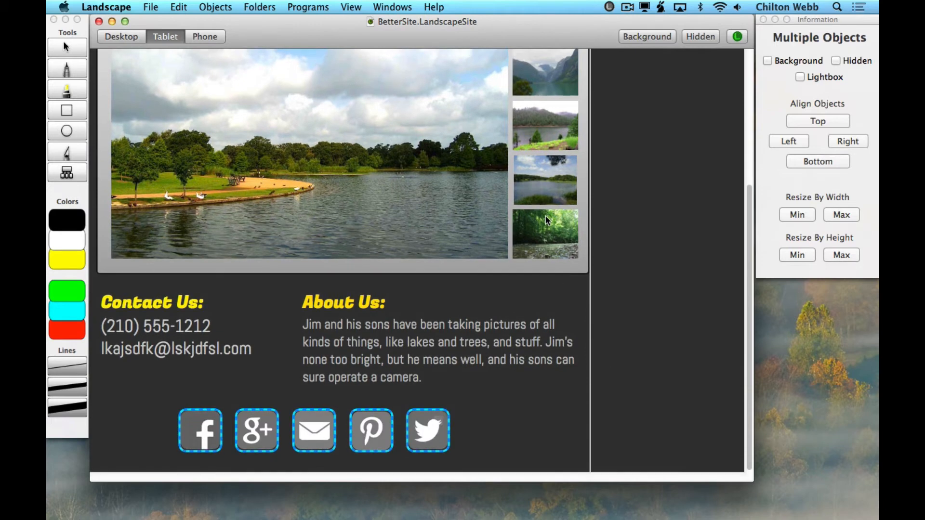
drag(544, 234, 663, 302)
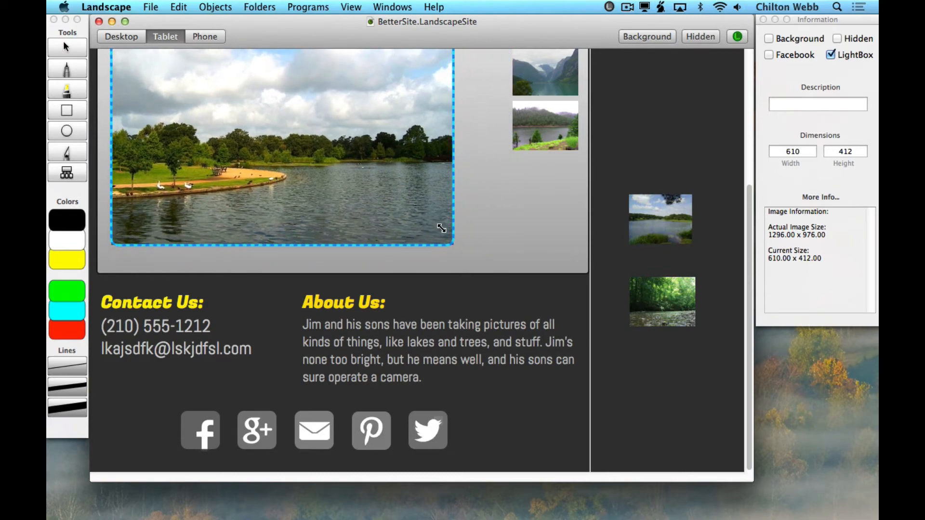
click(204, 35)
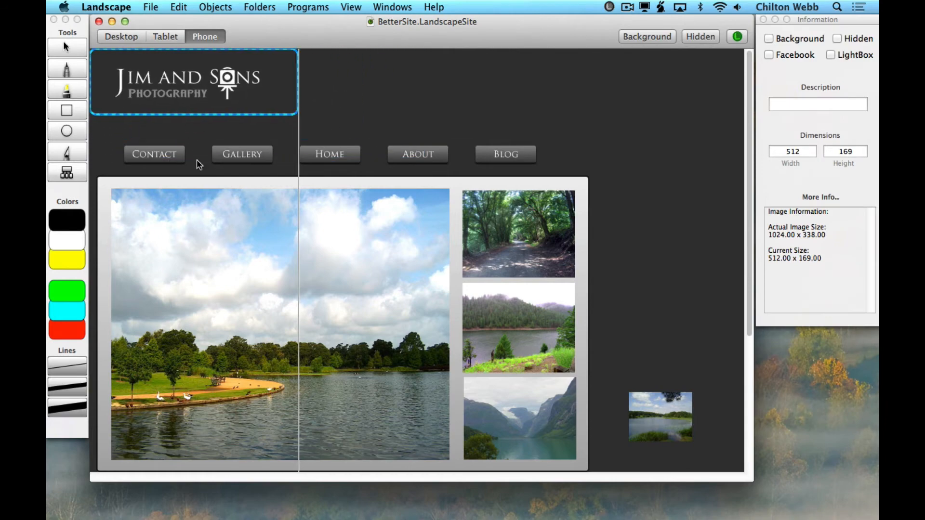
- Rearrange the tablet gallery into the main photo beside three larger stacked thumbnails
click(417, 154)
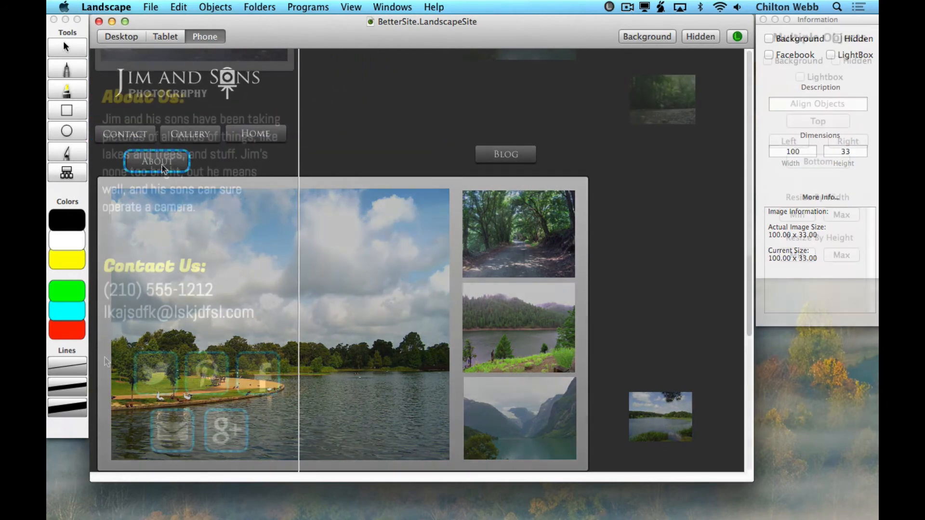
click(165, 36)
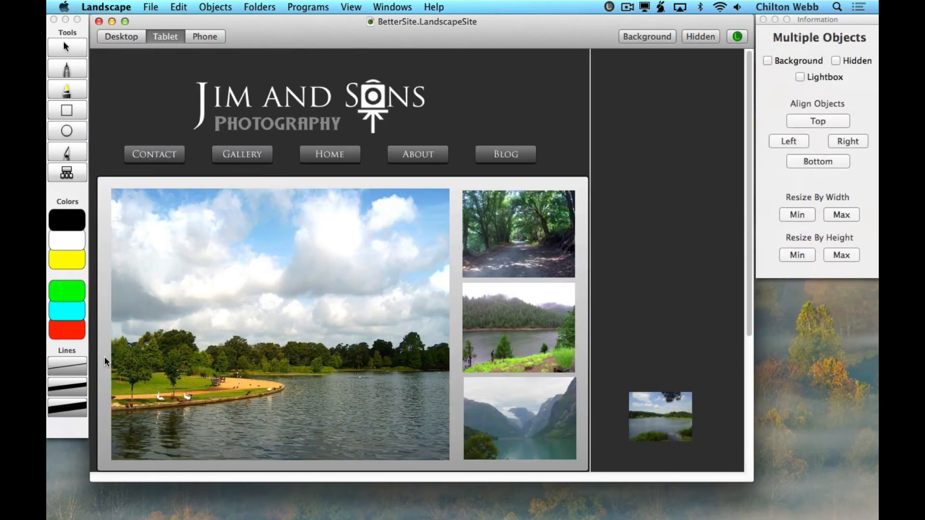
click(204, 36)
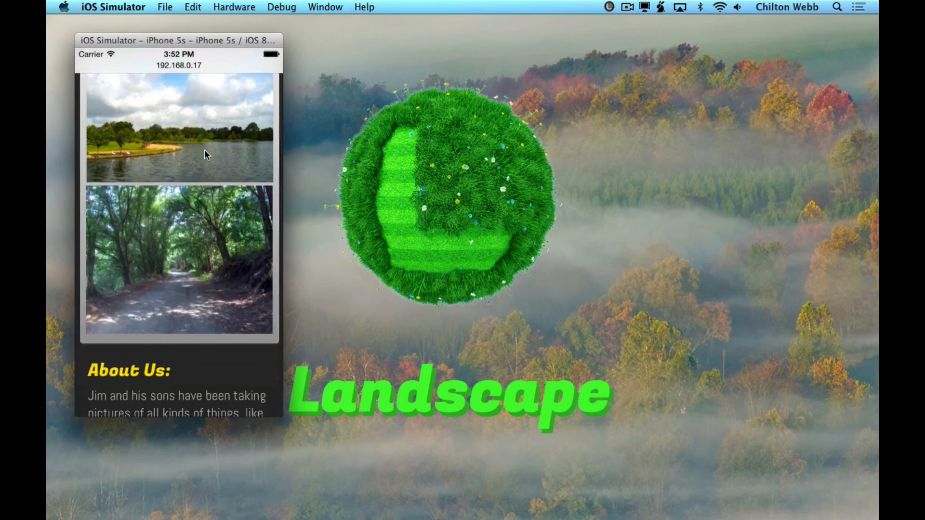
- Scroll the phone layout on the simulated iPhone and step through gallery photos in the lightbox
scroll(down, 3)
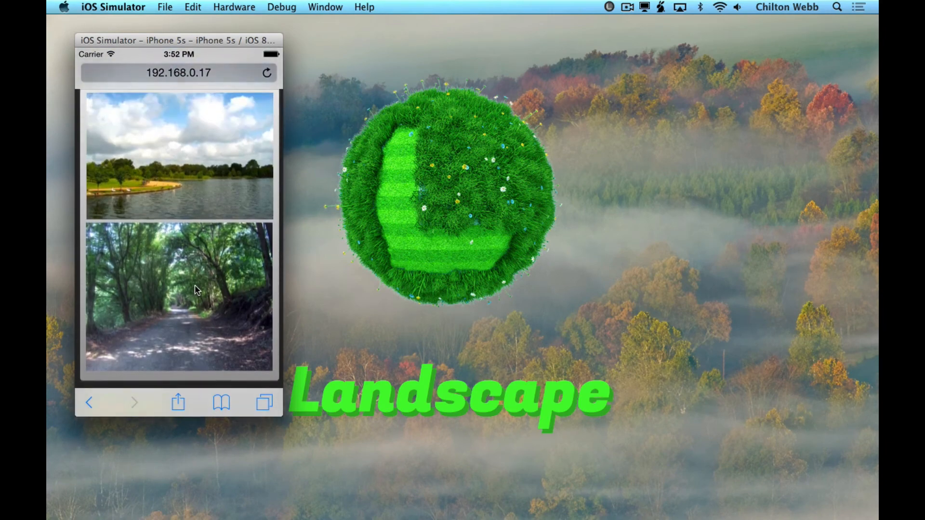
scroll(down, 3)
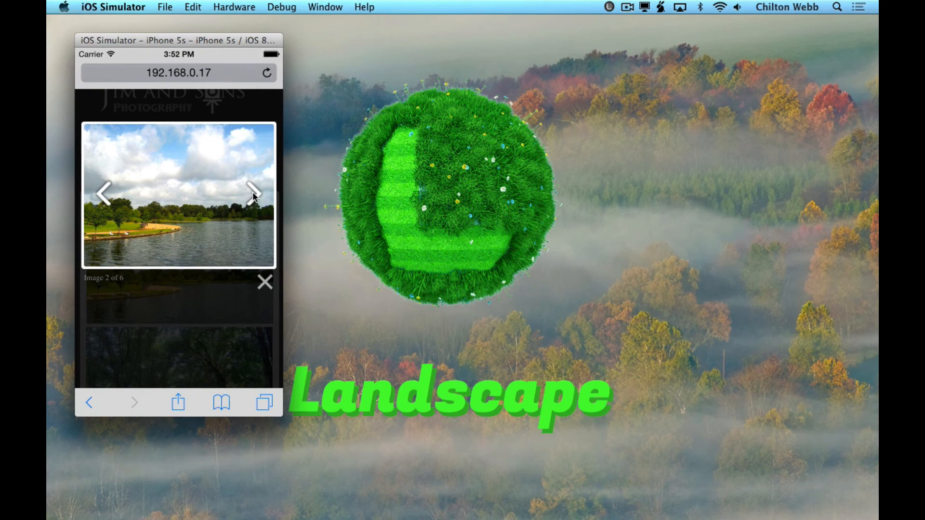
click(252, 194)
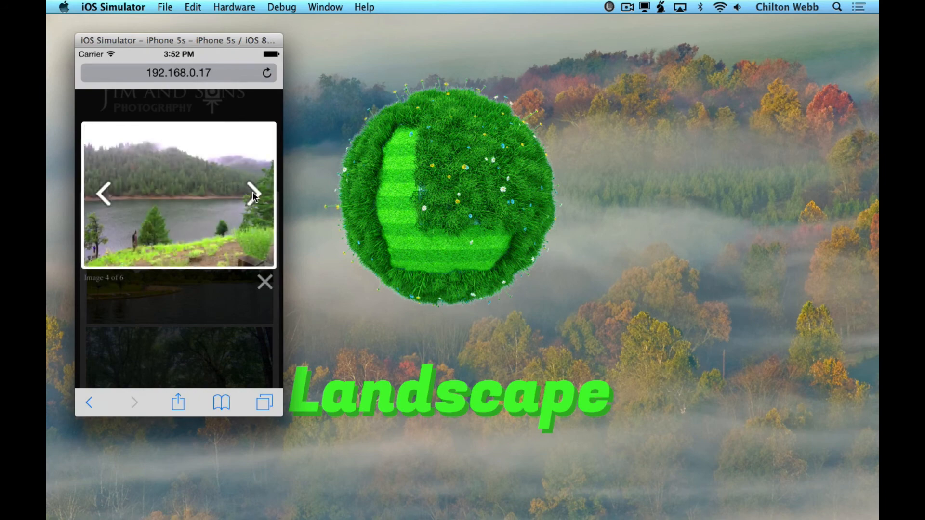